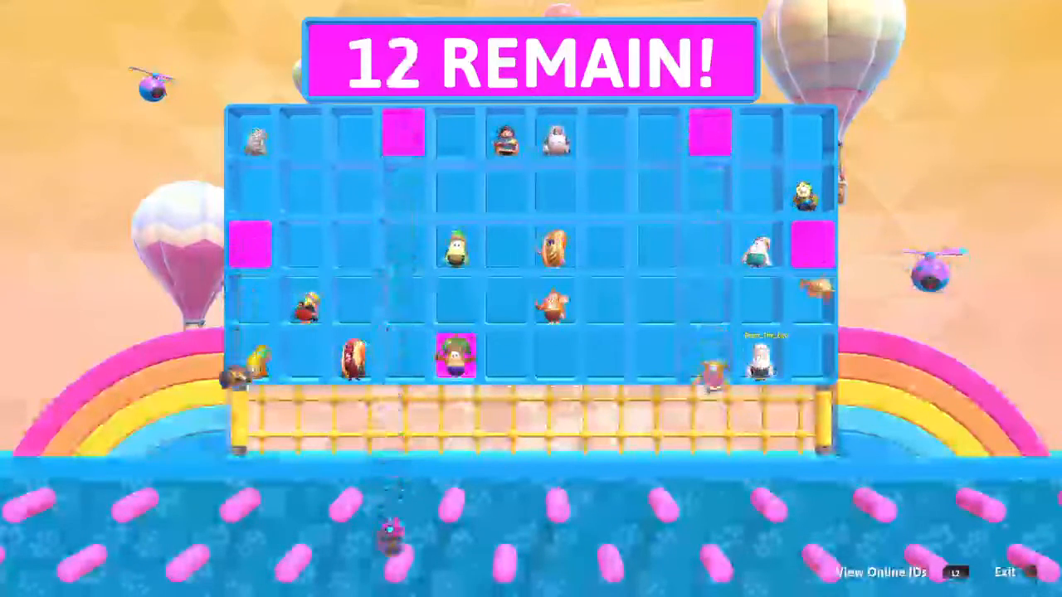
- Confirm OK in the Quit Show dialog to leave the show while spectating
click(1005, 573)
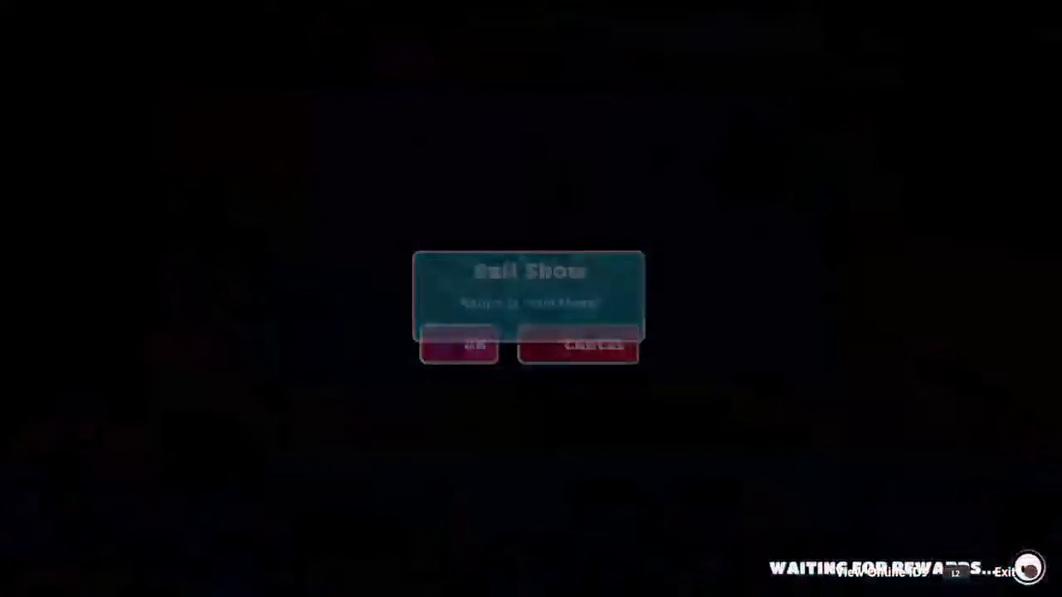